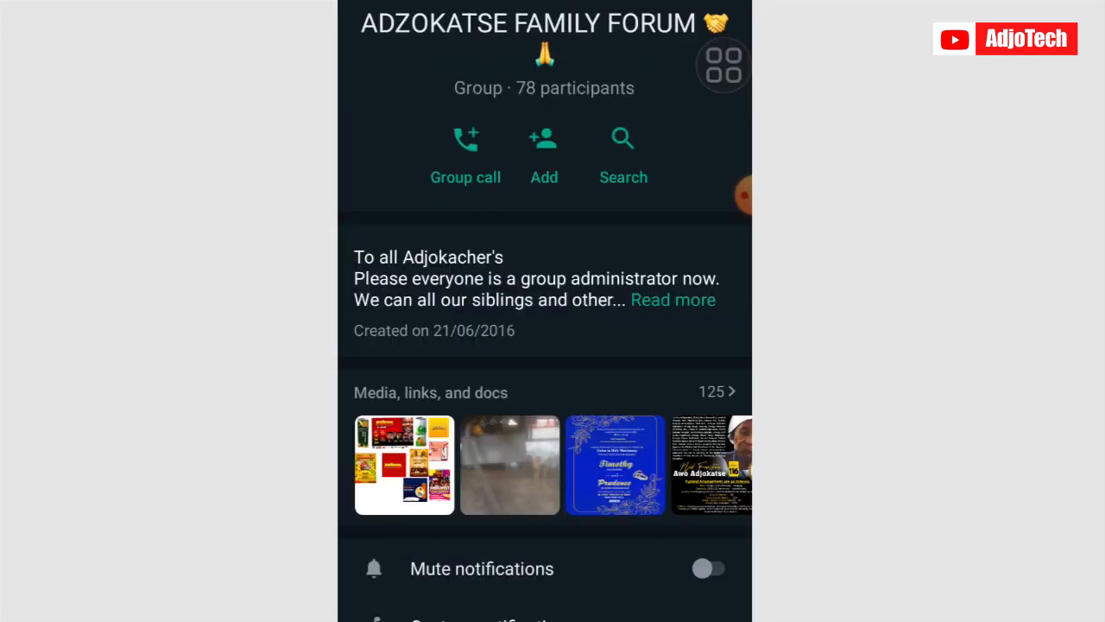
# Step: Reach Group settings and bring up the Approve new participants choice, currently Off
pyautogui.scroll(-3)
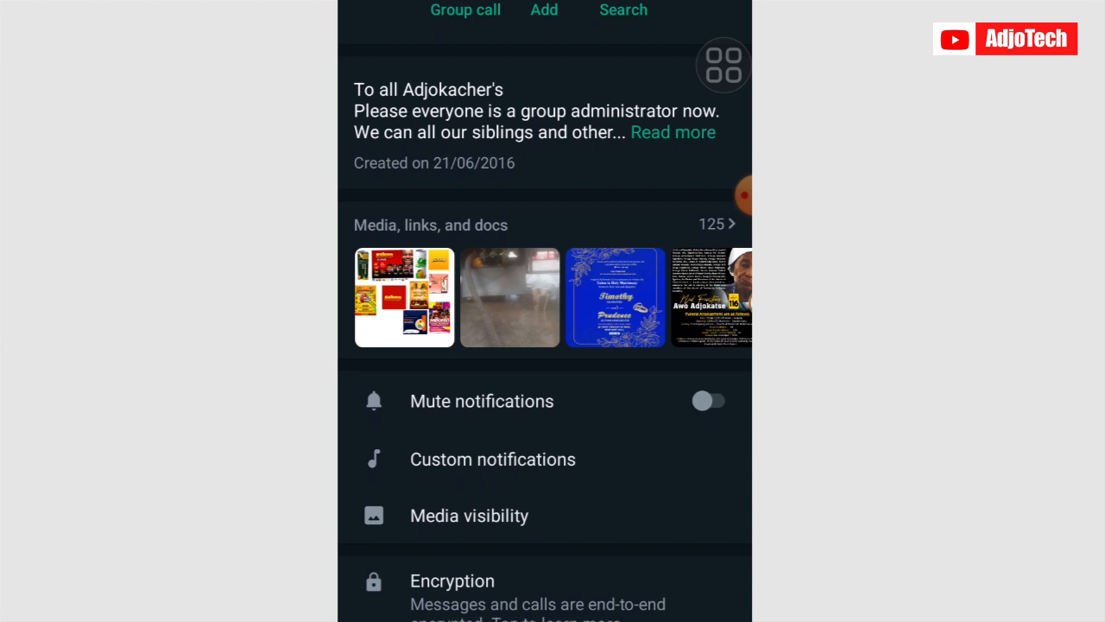
pyautogui.scroll(-3)
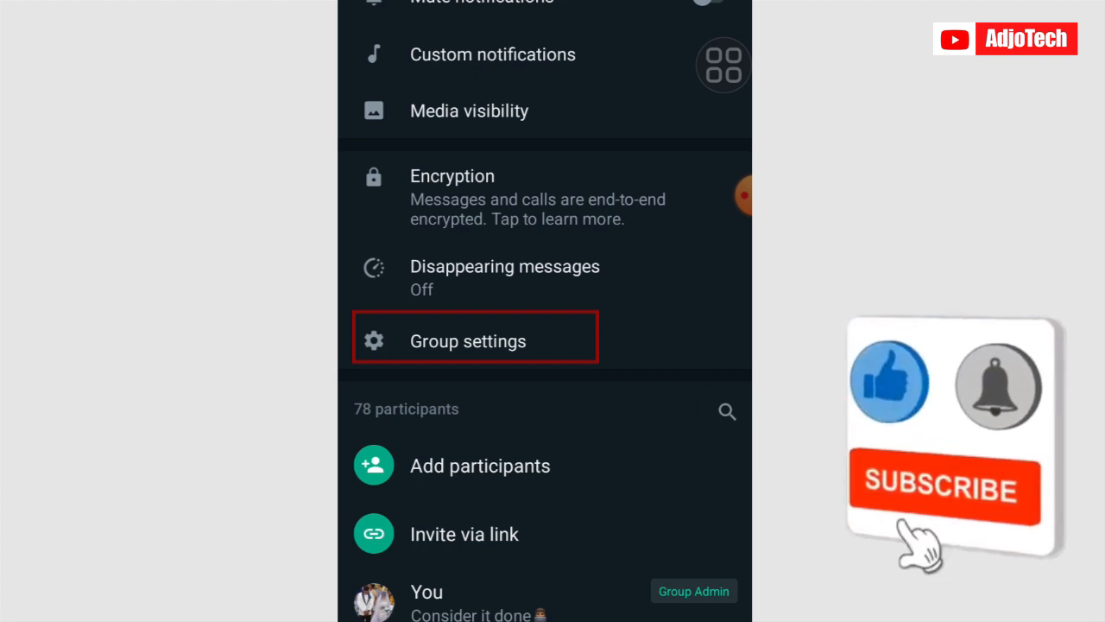
pyautogui.click(468, 340)
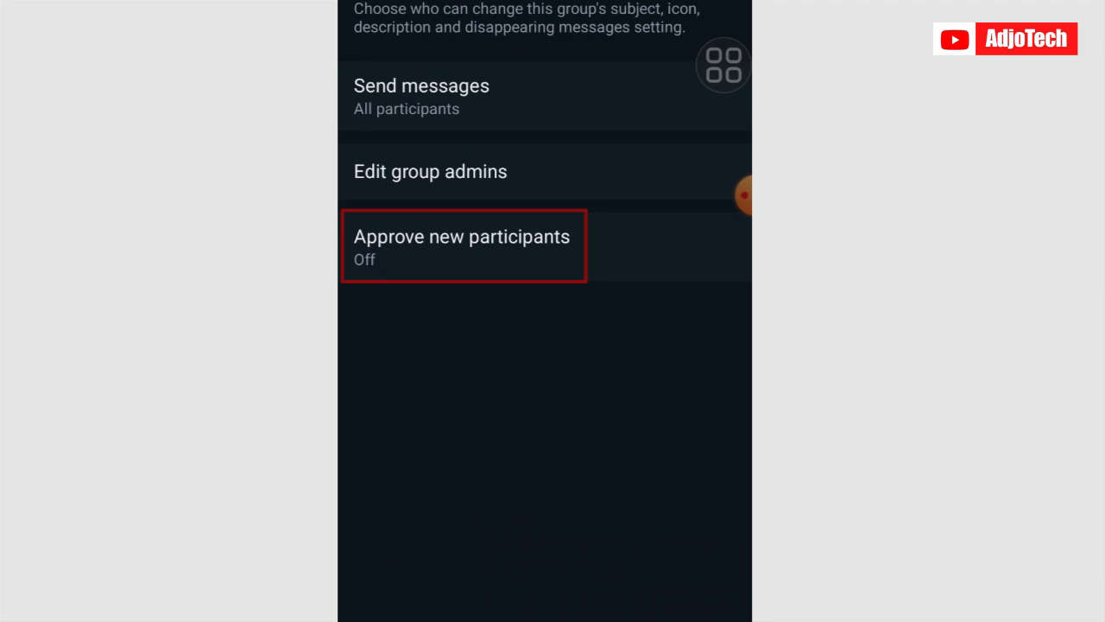
pyautogui.click(463, 246)
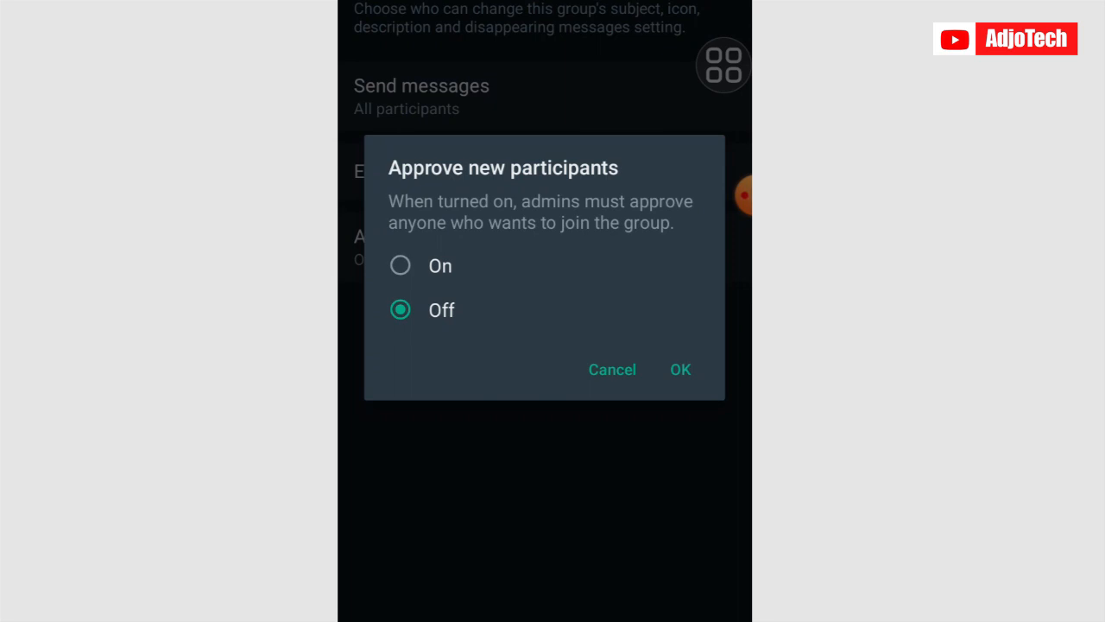
# Step: Turn Approve new participants On and confirm, so the chat shows the admin approval notice
pyautogui.click(401, 266)
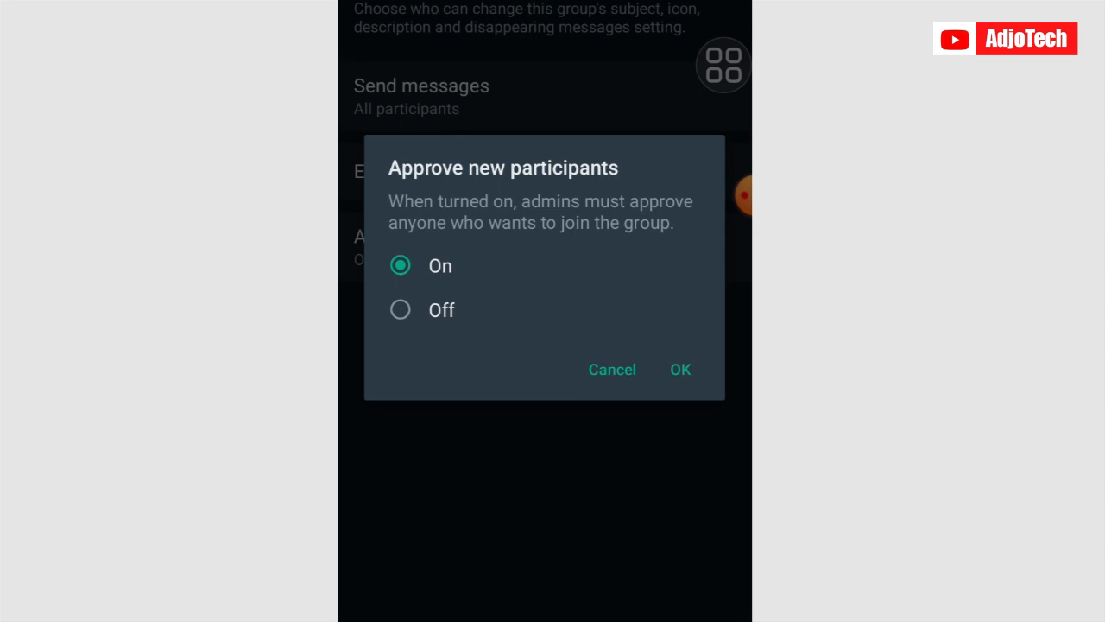
pyautogui.click(680, 370)
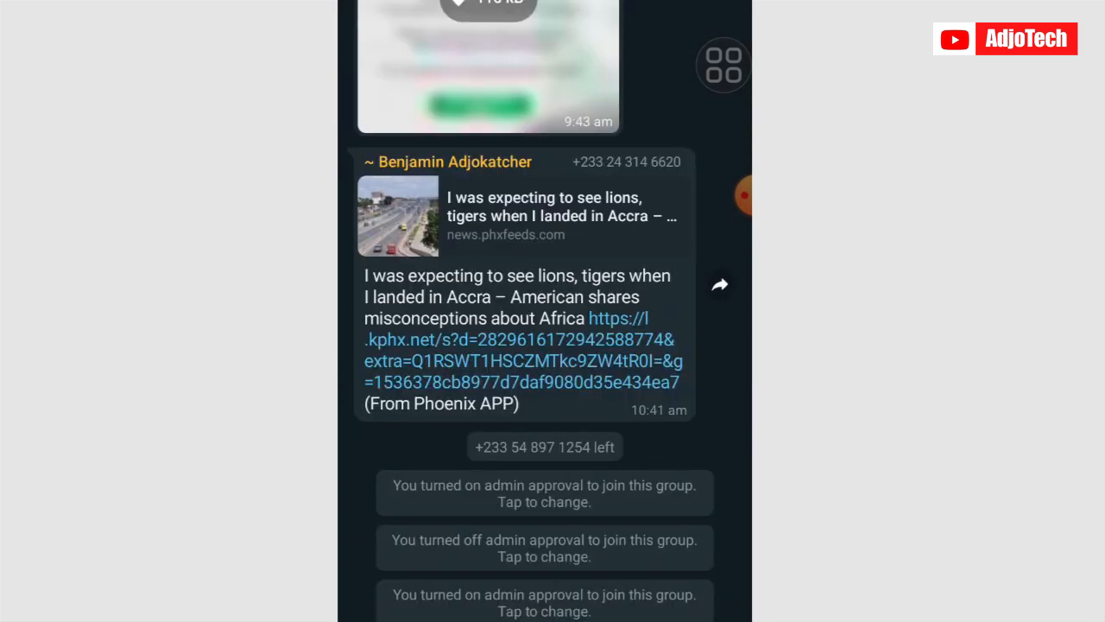
pyautogui.scroll(-3)
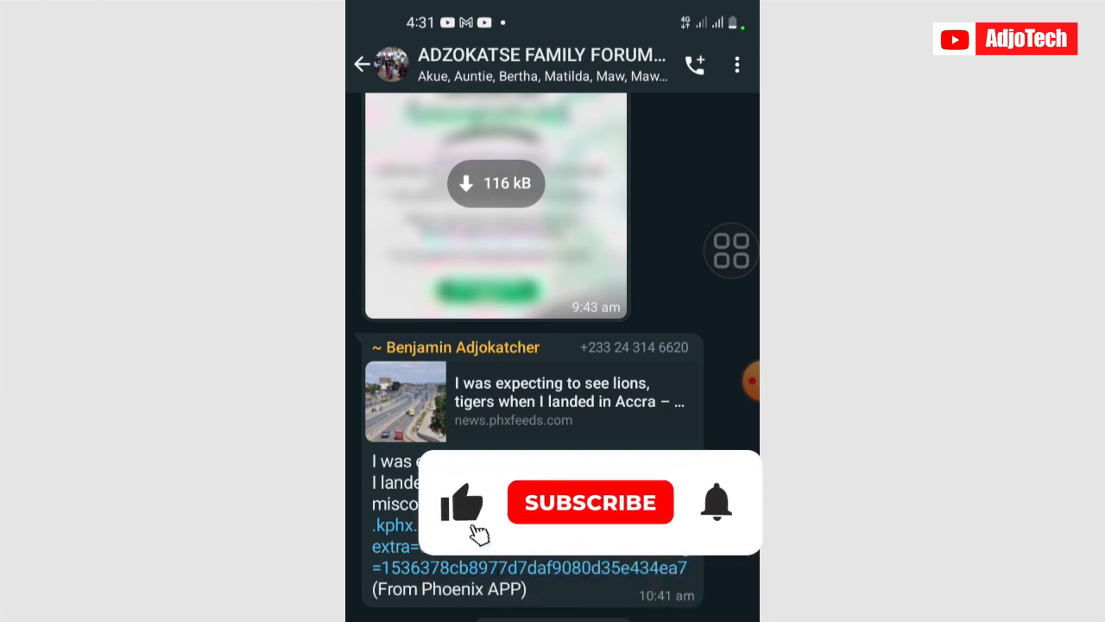
pyautogui.click(590, 501)
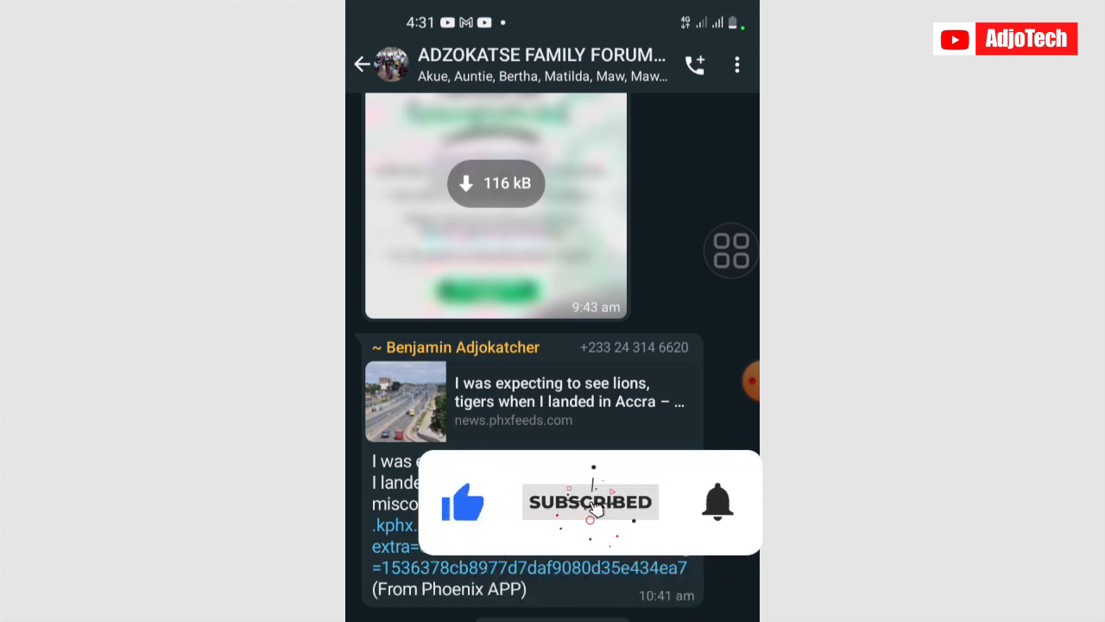